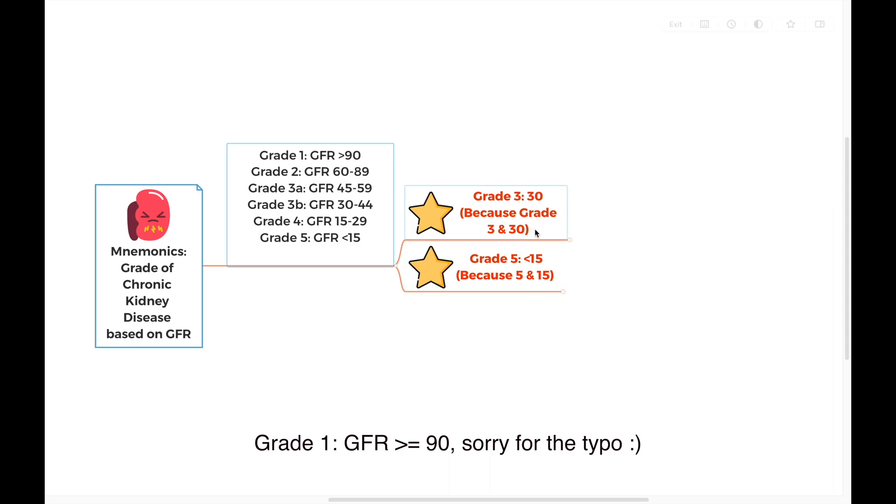
{"action": "mouse_move", "coordinate": [523, 205]}
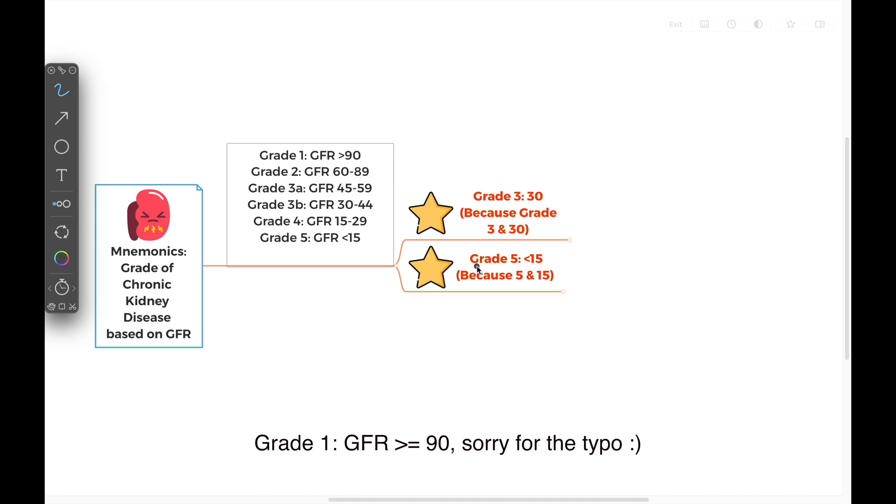
{"action": "mouse_move", "coordinate": [509, 269]}
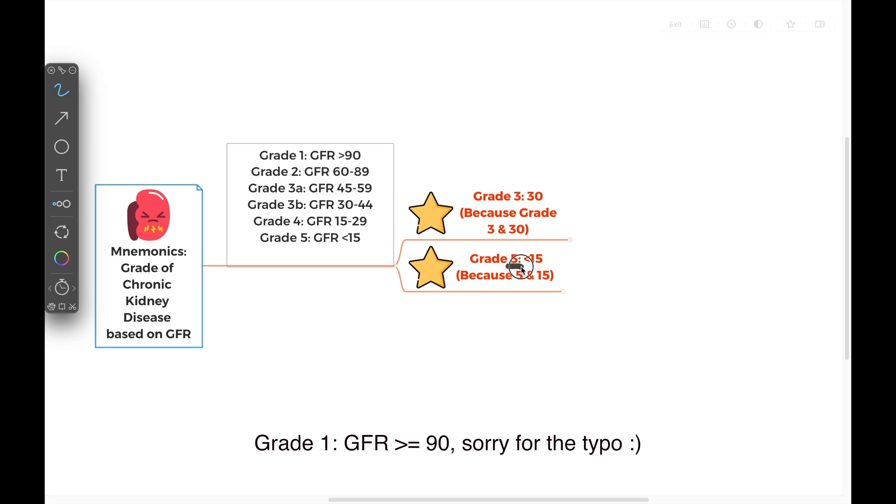
{"action": "mouse_move", "coordinate": [579, 299]}
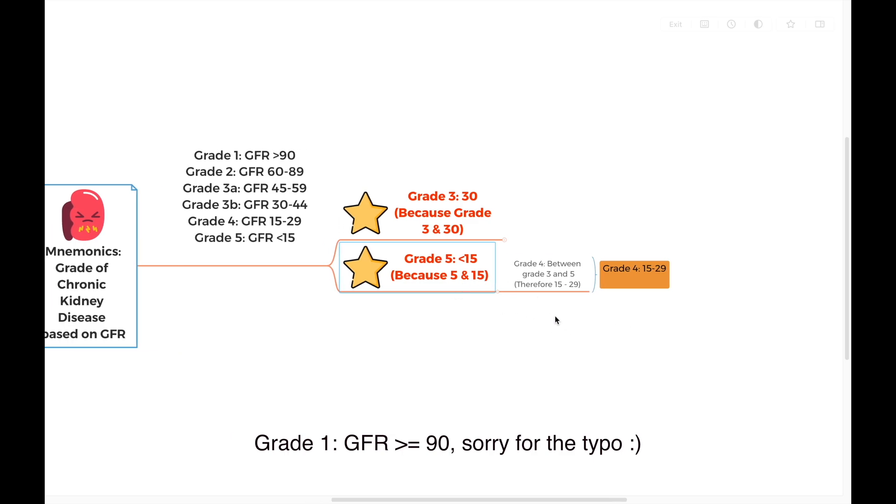
{"action": "mouse_move", "coordinate": [565, 296]}
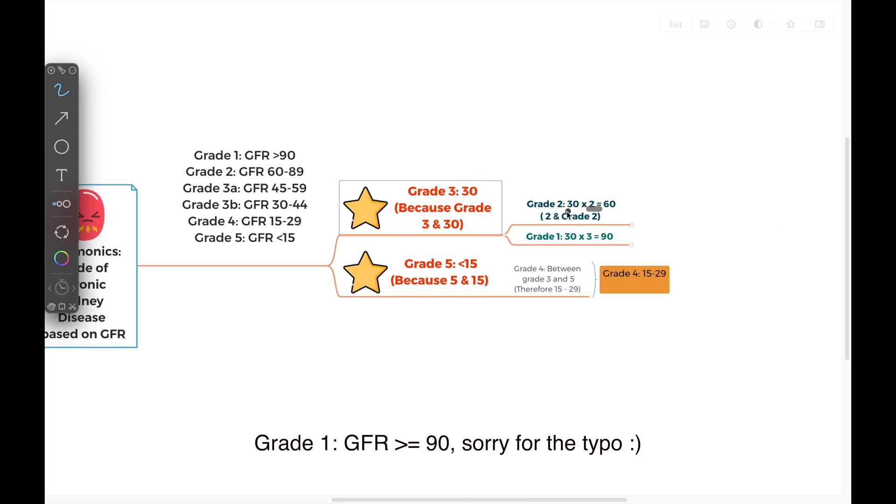
{"action": "mouse_move", "coordinate": [600, 211]}
{"action": "type", "text": "Grade 1: >90"}
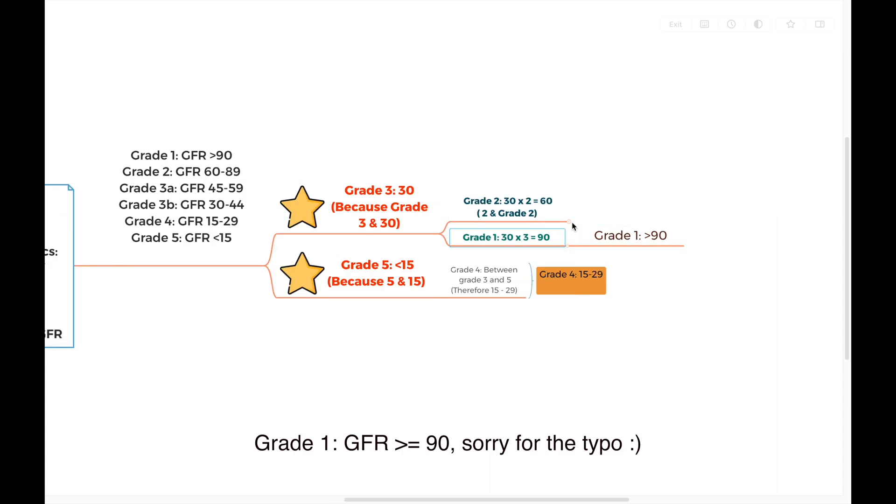
{"action": "mouse_move", "coordinate": [588, 217]}
{"action": "type", "text": "Grade 2: 60-89"}
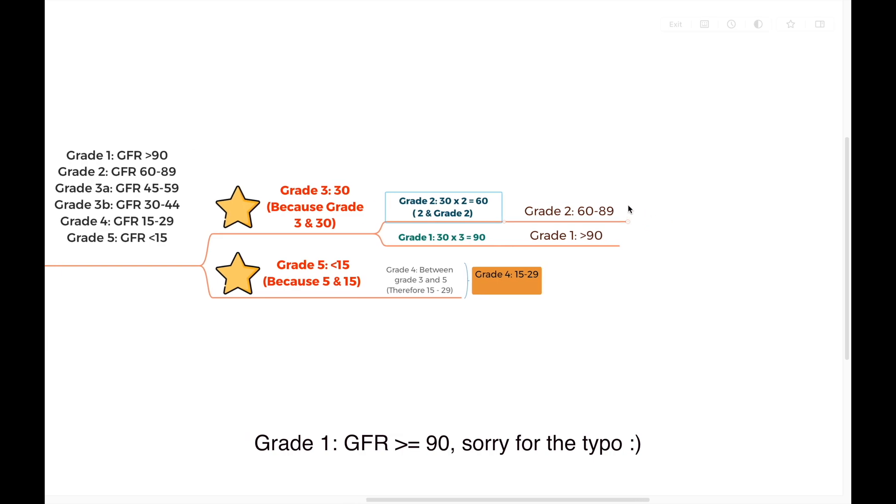
Step: Attach 'Grade 1: >90' and 'Grade 2: 60-89' as results of the Grade 1 and Grade 2 topics
{"action": "left_click", "coordinate": [290, 207]}
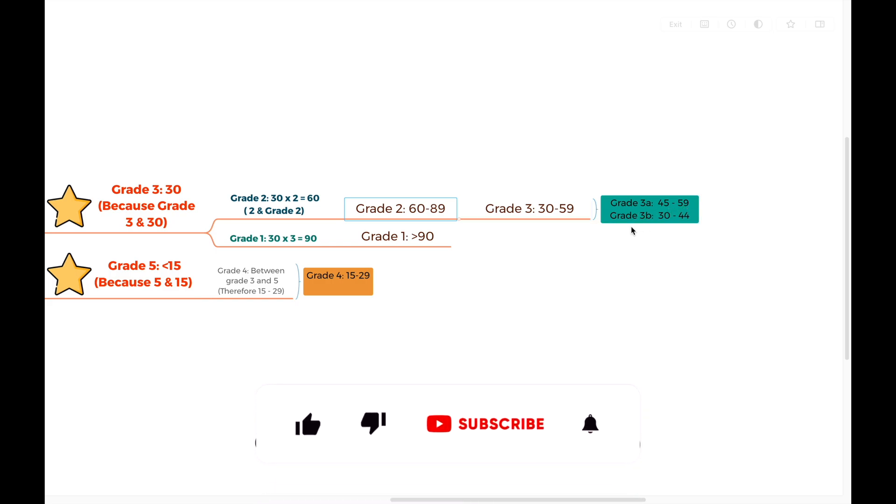
Step: Add 'Grade 3: 30-59' under Grade 2, summarised as Grade 3a 45-59 and Grade 3b 30-44
{"action": "left_click", "coordinate": [308, 424]}
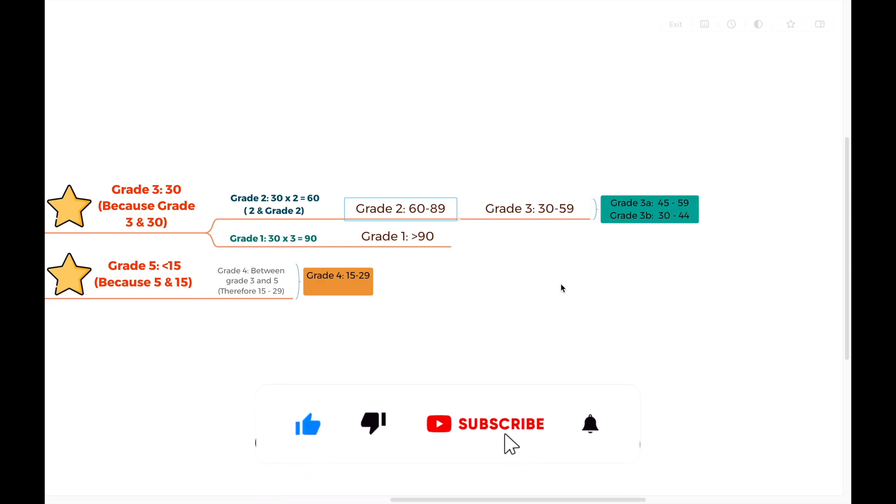